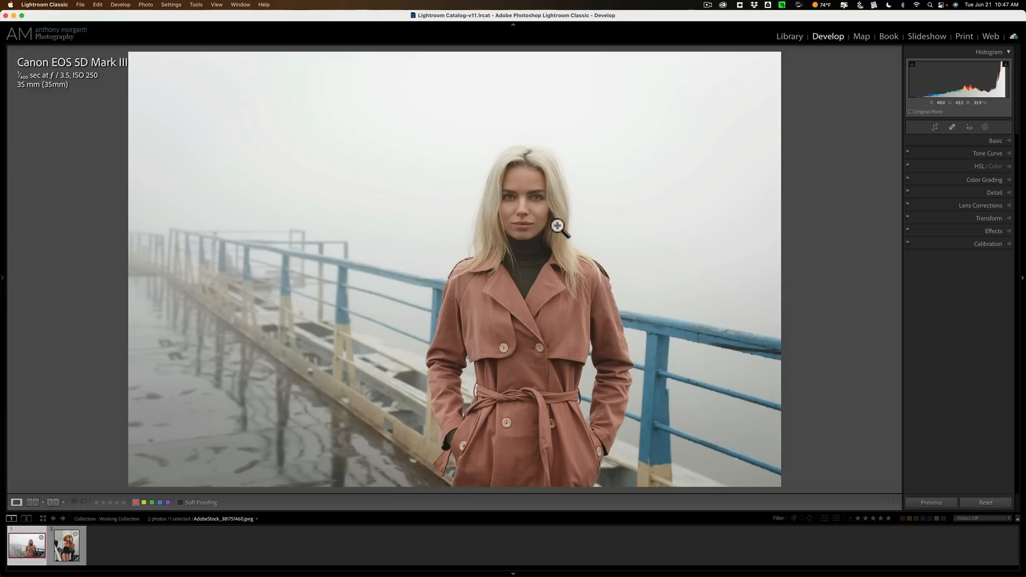
pyautogui.moveTo(499, 180)
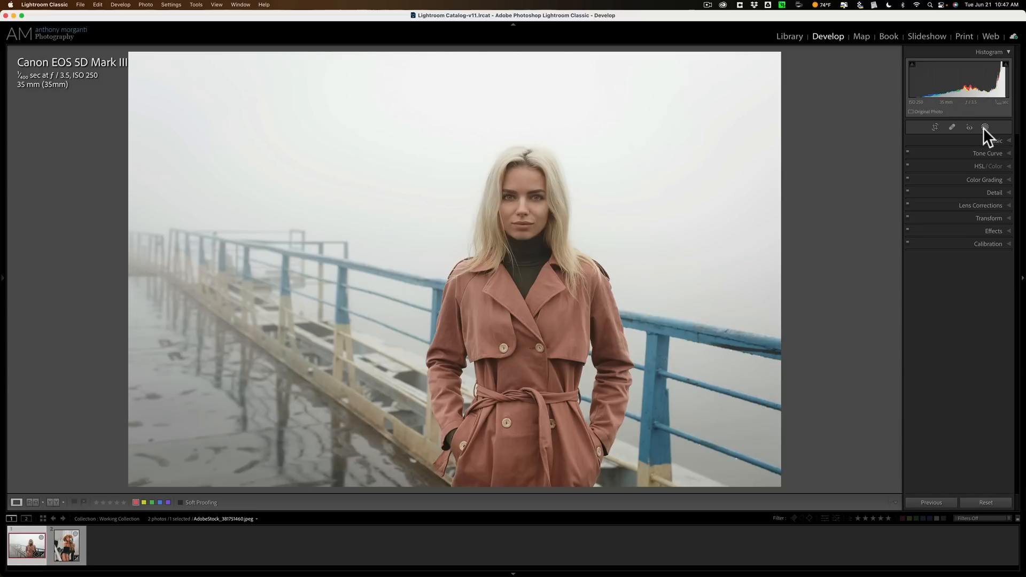
# - Start a Brush mask from the Masking tool and paint a trial stroke on the hair
pyautogui.click(998, 126)
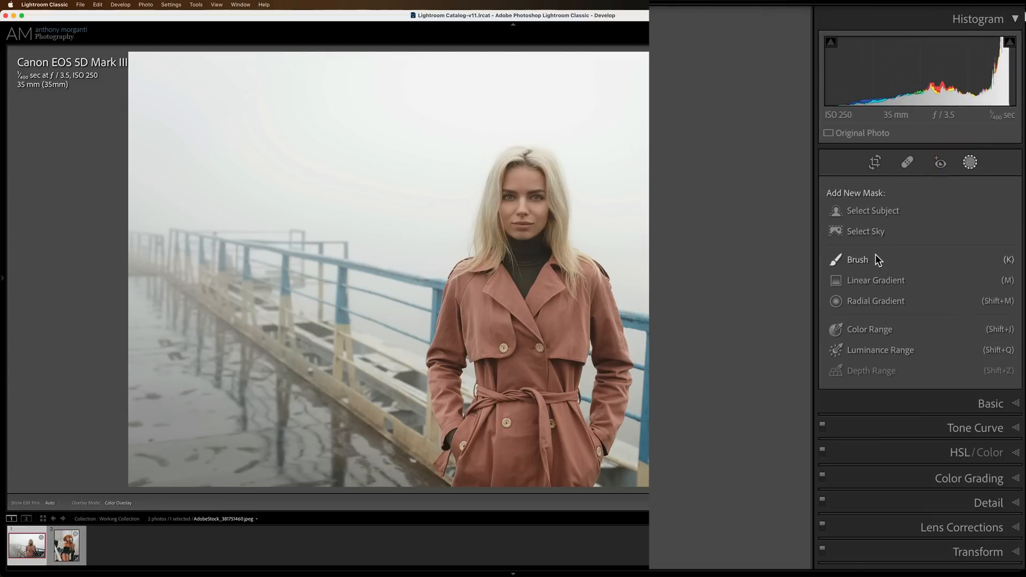
pyautogui.click(857, 259)
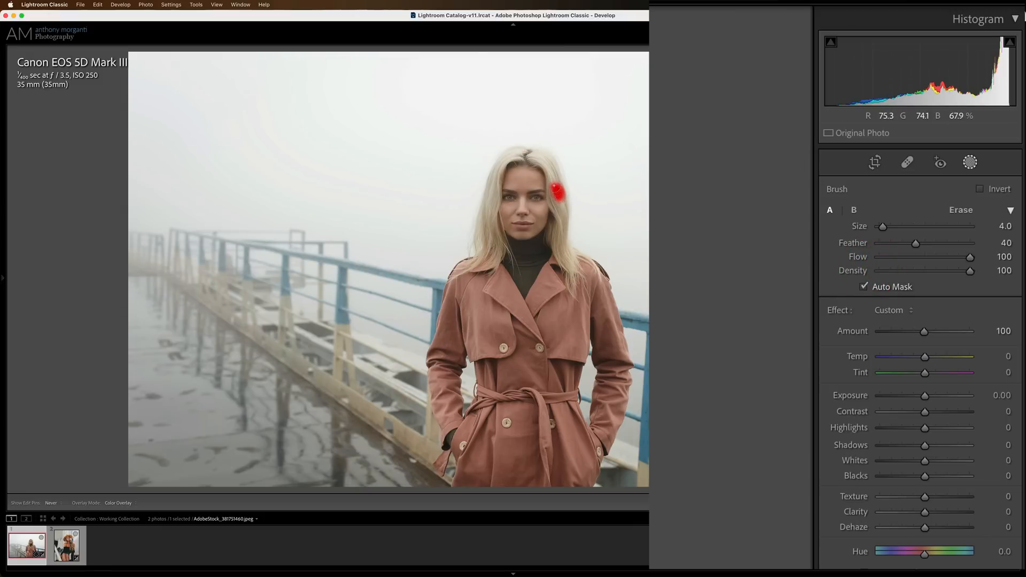
pyautogui.moveTo(555, 193); pyautogui.dragTo(557, 150)
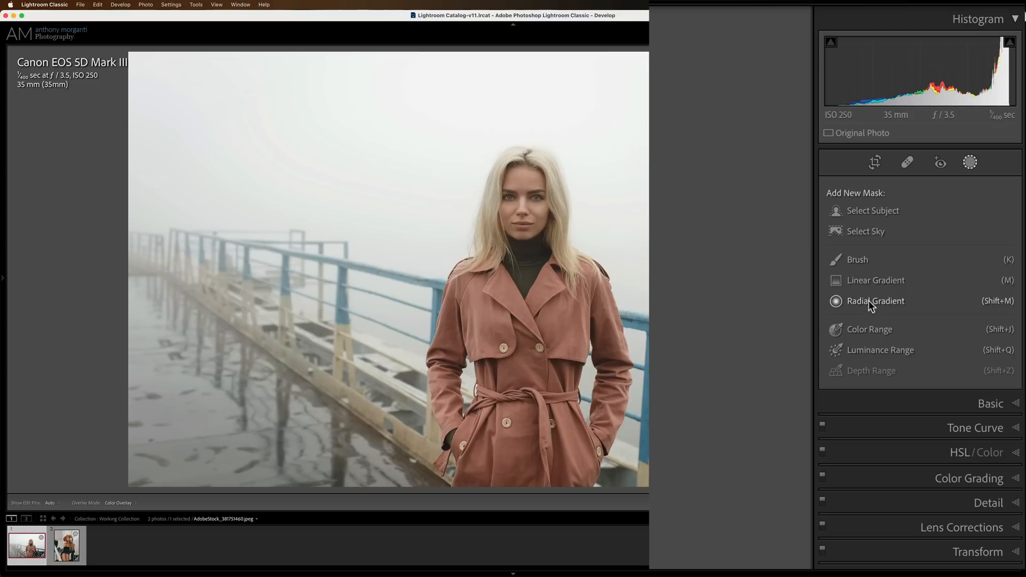
pyautogui.click(869, 329)
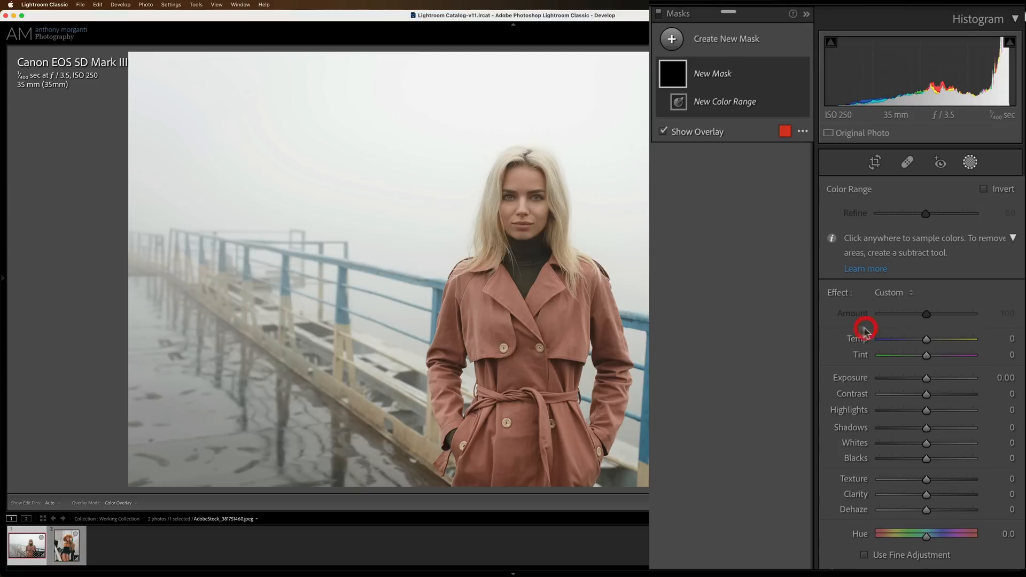
pyautogui.click(553, 192)
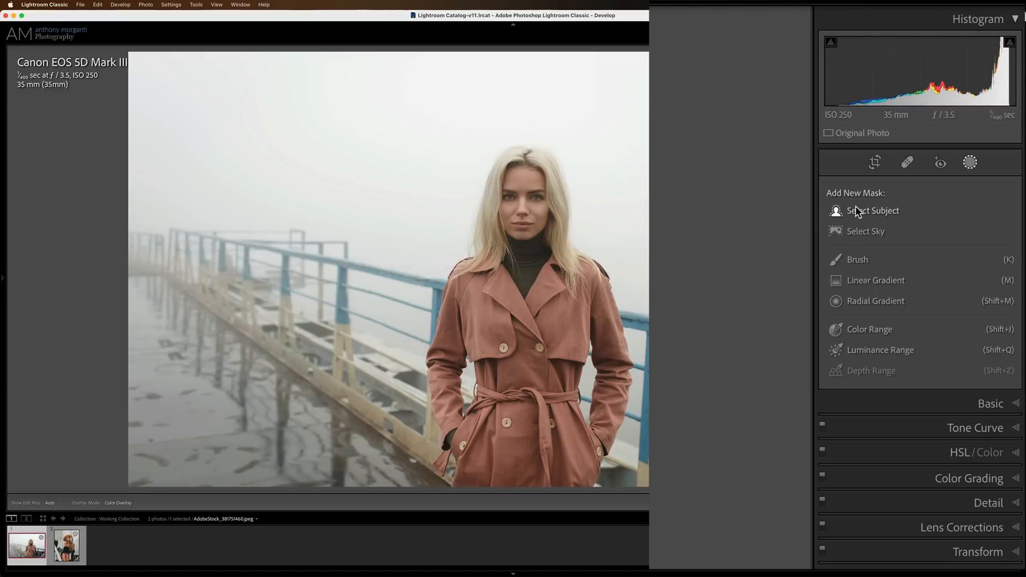
# - Mask the model with Select Subject, then intersect Mask 1 with a Brush
pyautogui.click(873, 211)
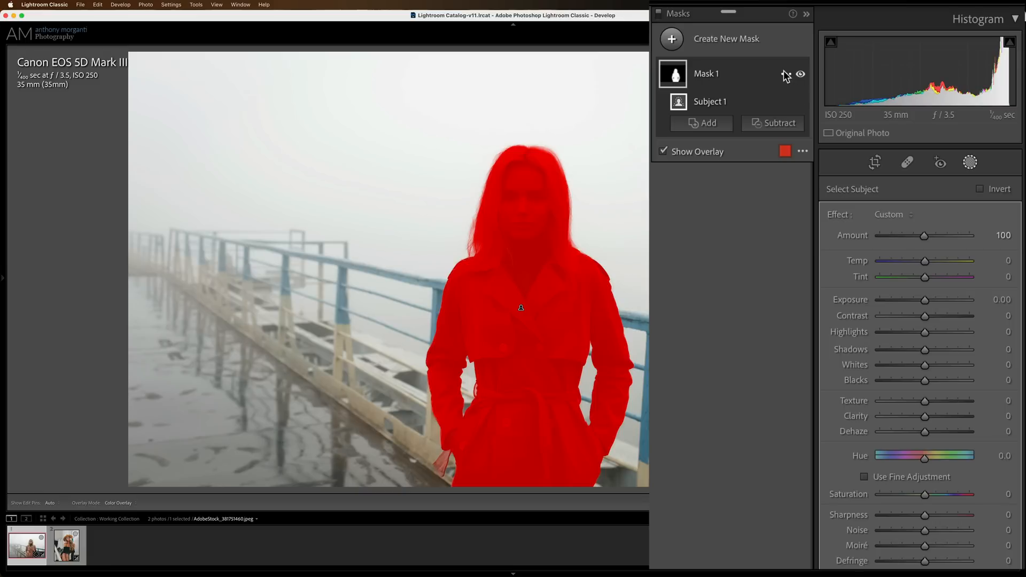
pyautogui.click(785, 73)
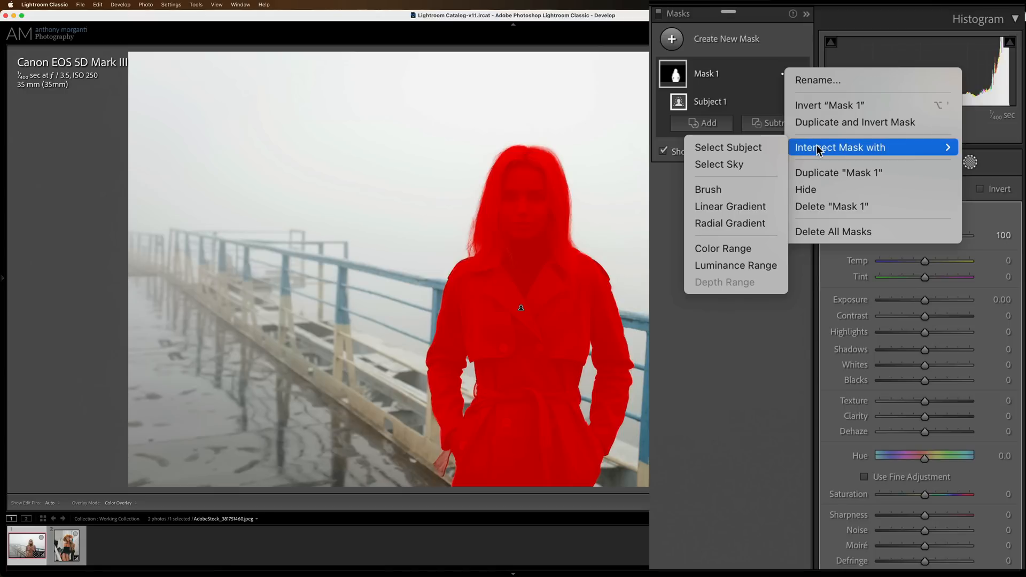
pyautogui.moveTo(731, 189)
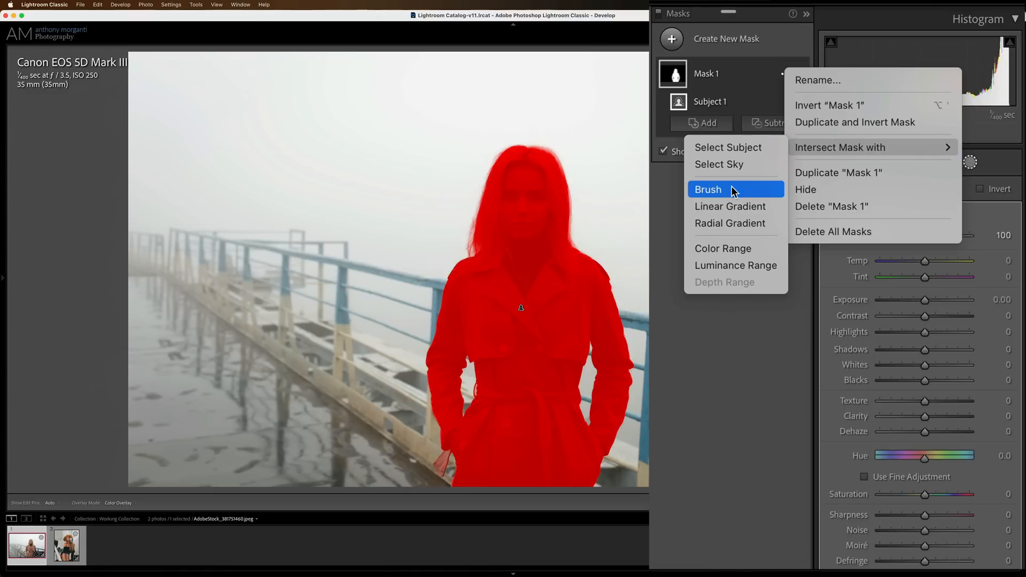
pyautogui.click(708, 189)
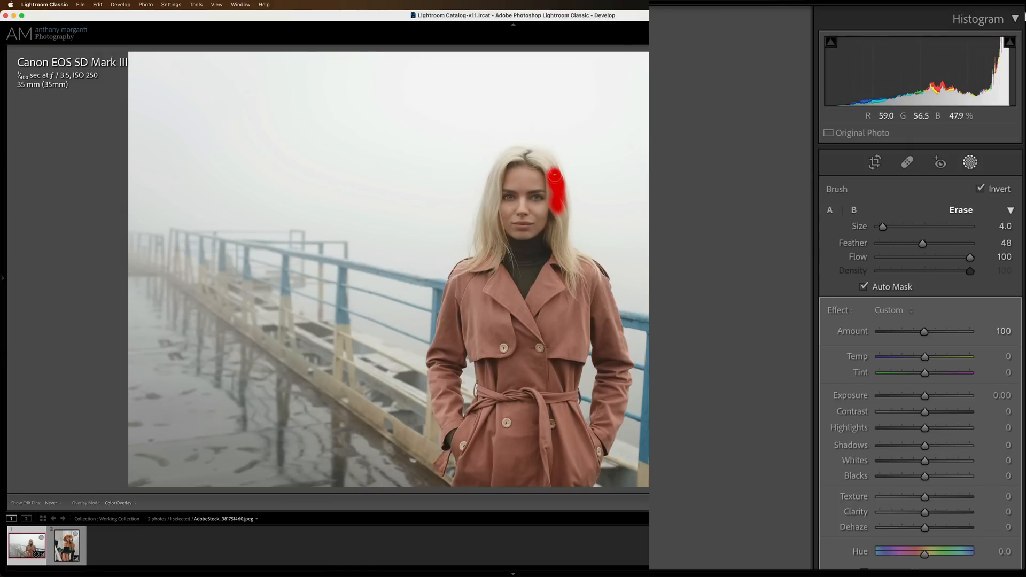
# - Turn on Auto Mask and brush over the hair beside the face, crown and left side
pyautogui.click(976, 162)
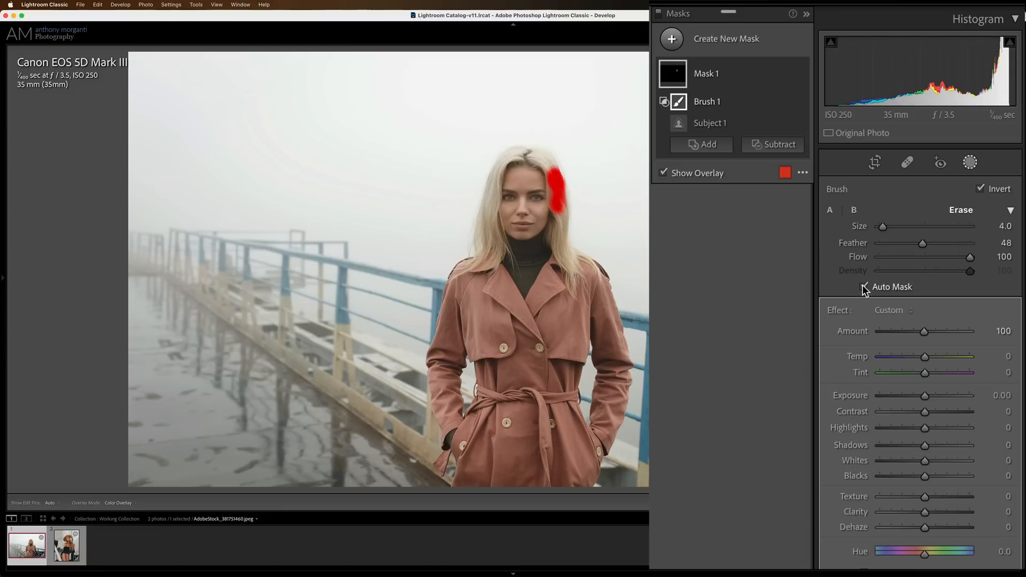
pyautogui.click(864, 287)
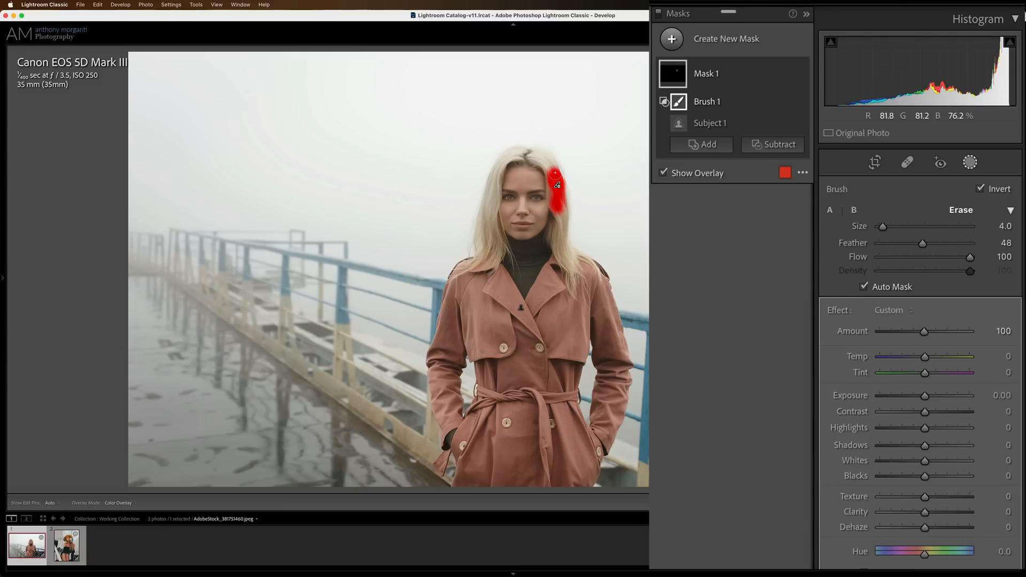
pyautogui.moveTo(559, 183); pyautogui.dragTo(536, 138)
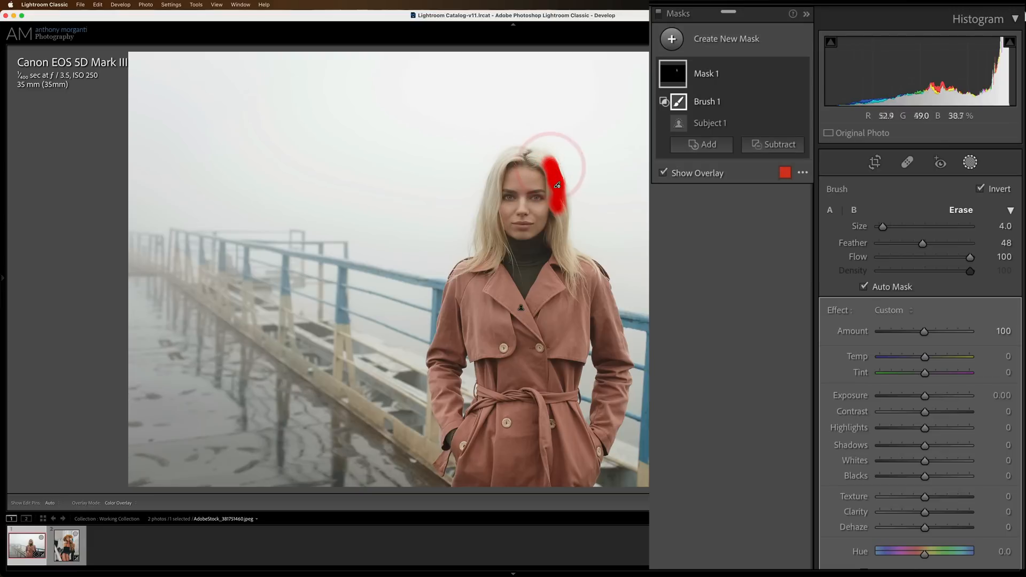
pyautogui.click(553, 184)
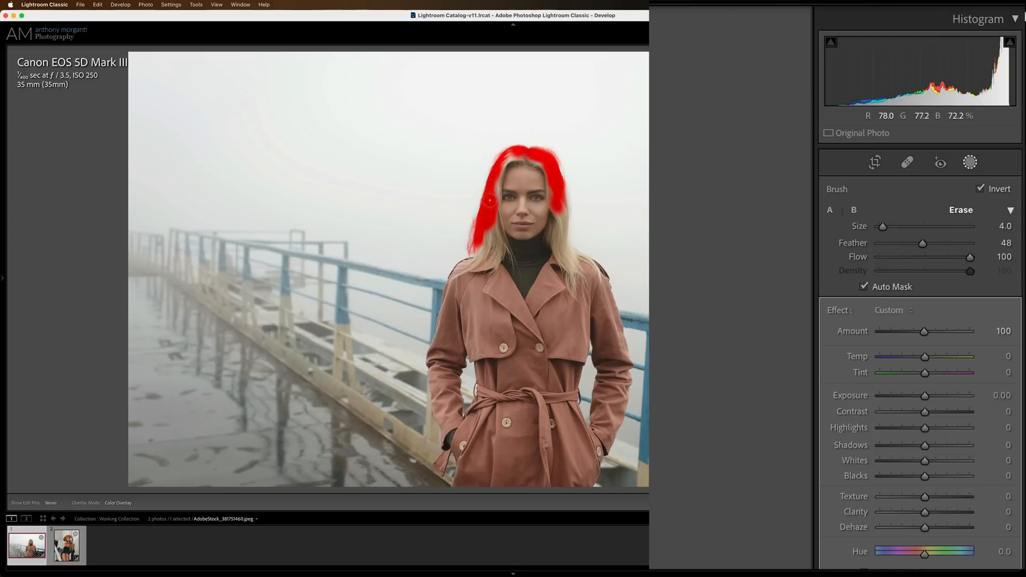
pyautogui.moveTo(487, 203); pyautogui.dragTo(524, 154)
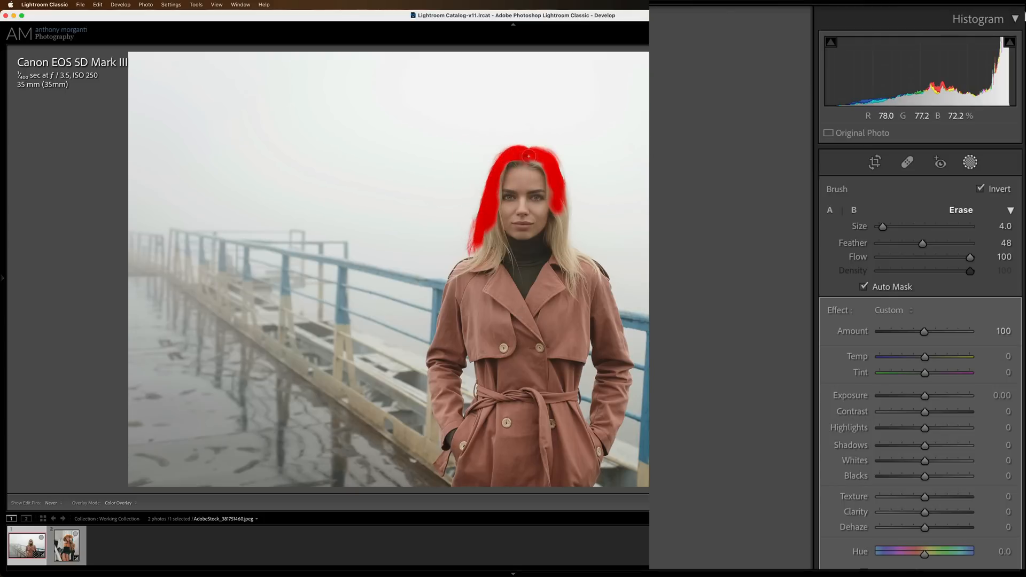
pyautogui.moveTo(530, 163); pyautogui.dragTo(553, 196)
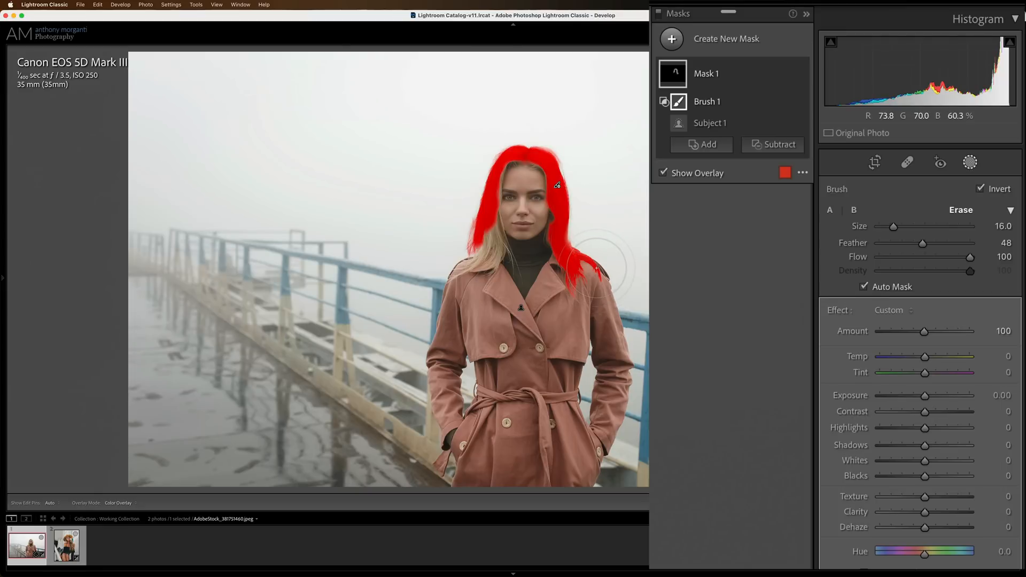
# - Undo three bad strokes and repaint the hair down past the shoulders
pyautogui.press('cmd+z')
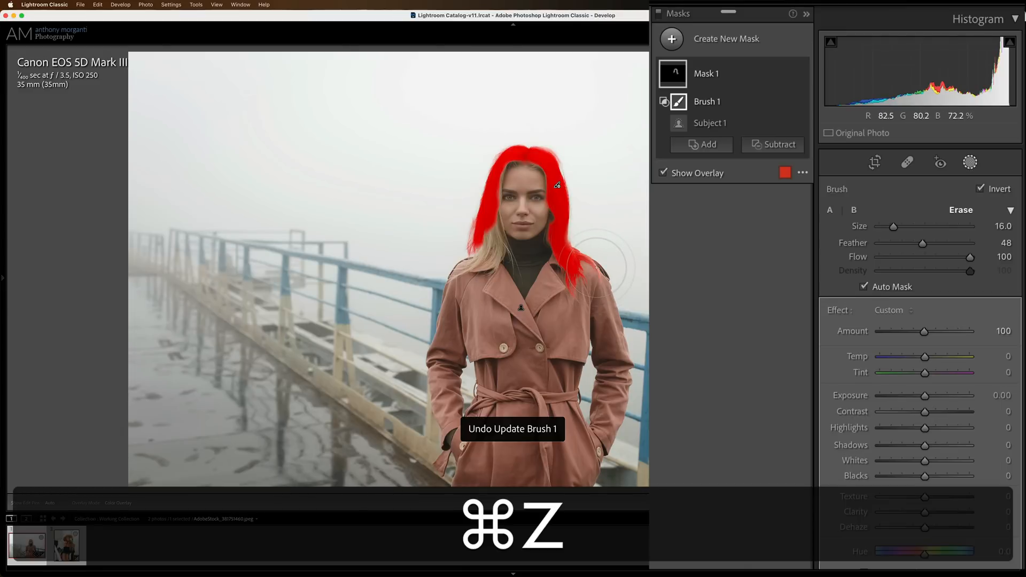
pyautogui.press('cmd+z')
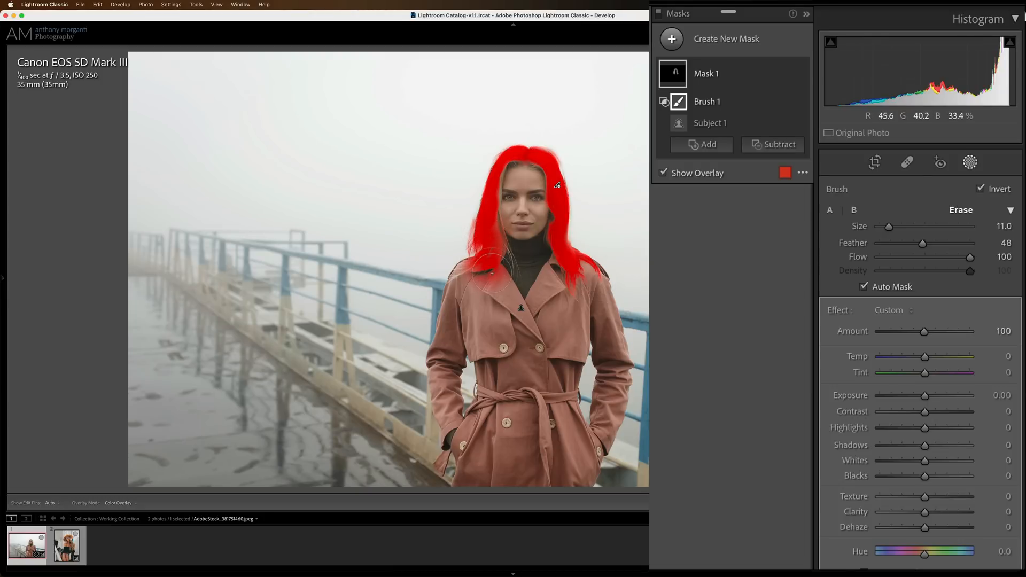
pyautogui.press('cmd+z')
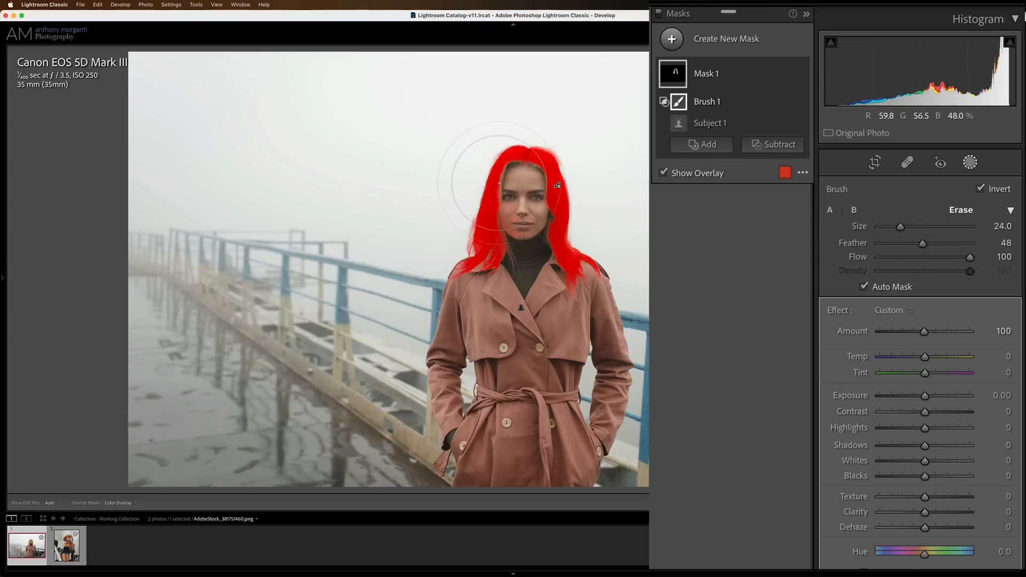
pyautogui.moveTo(899, 225); pyautogui.dragTo(882, 226)
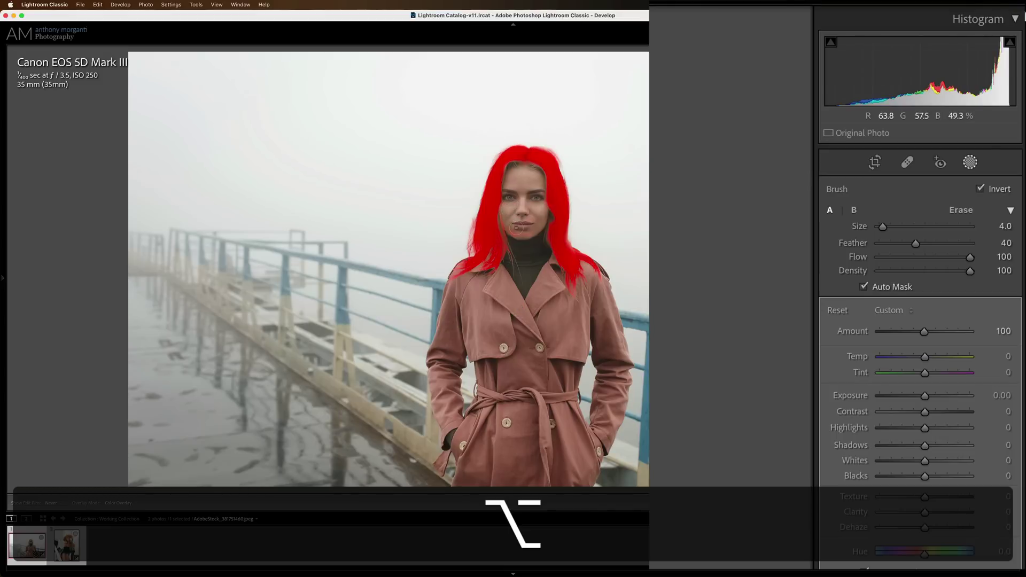
# - Erase stray mask spots at the lips and along the hairline
pyautogui.click(533, 211)
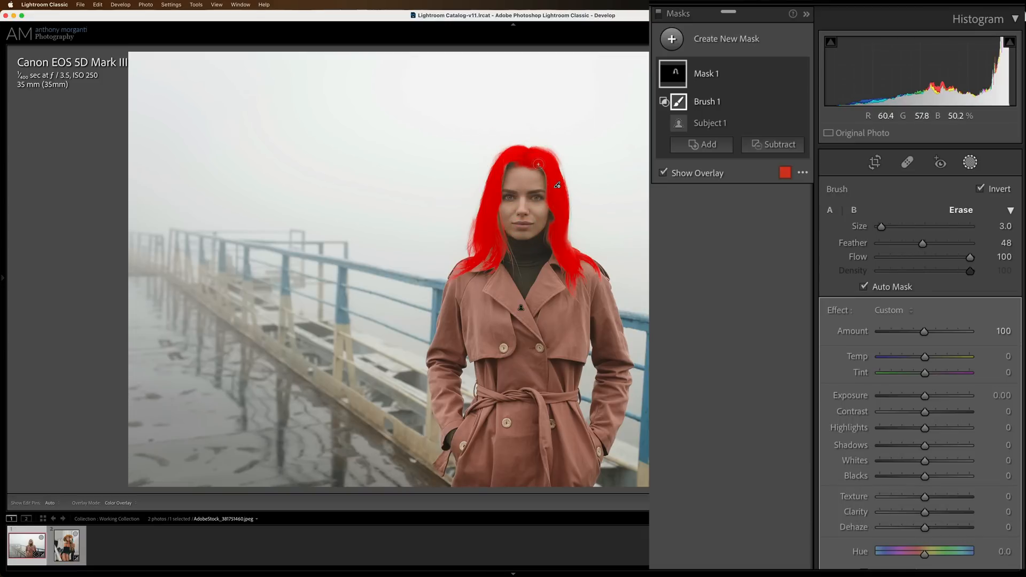
pyautogui.moveTo(536, 163); pyautogui.dragTo(553, 184)
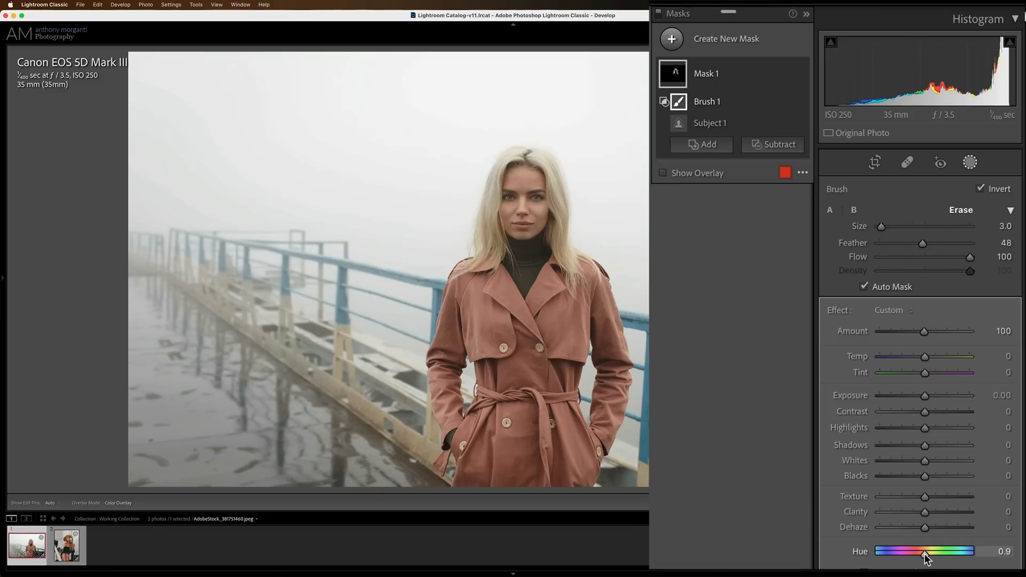
# - Push the hair mask's Hue slider to 180 to turn the hair blue
pyautogui.moveTo(924, 550); pyautogui.dragTo(974, 551)
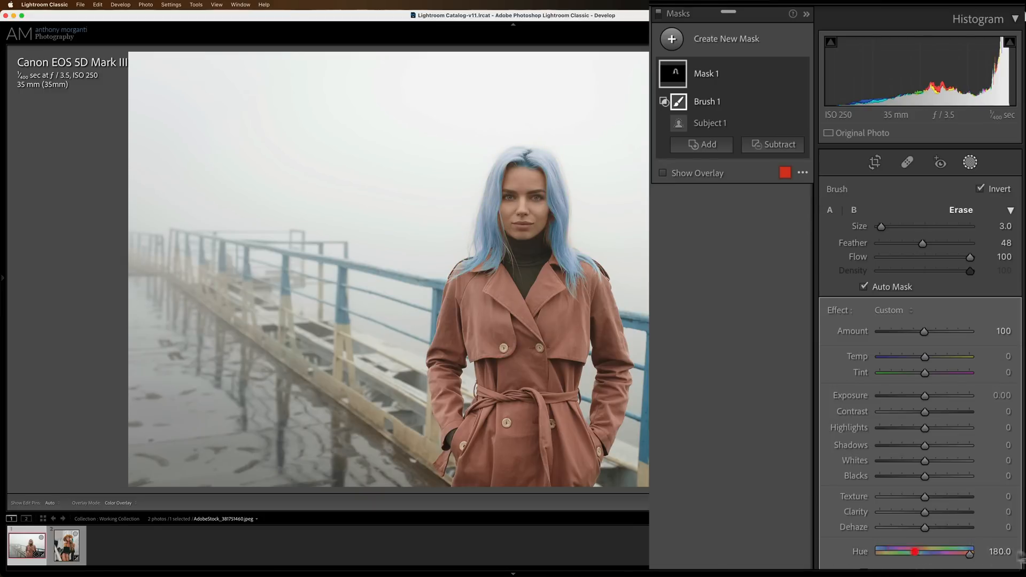
pyautogui.moveTo(558, 184)
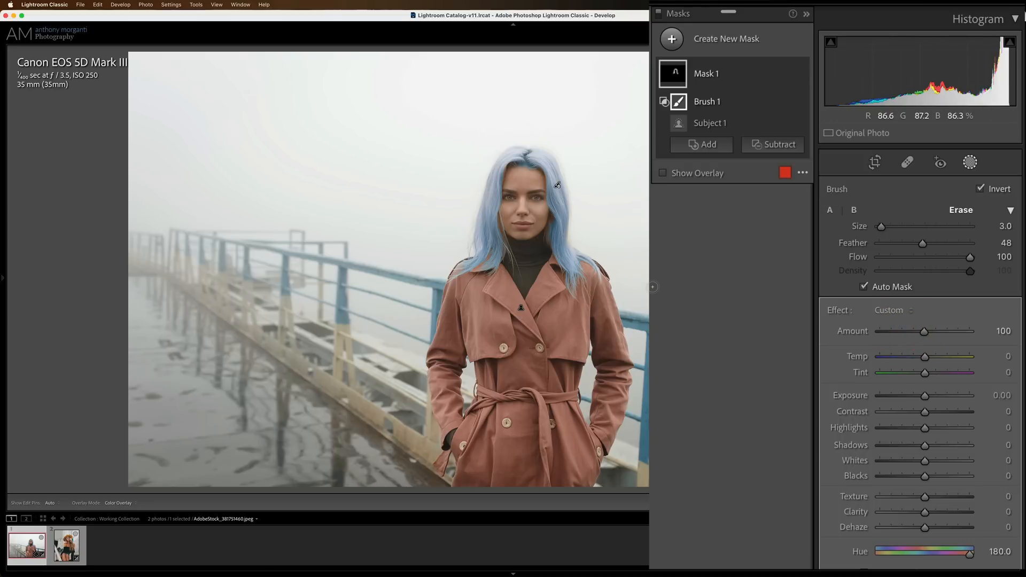